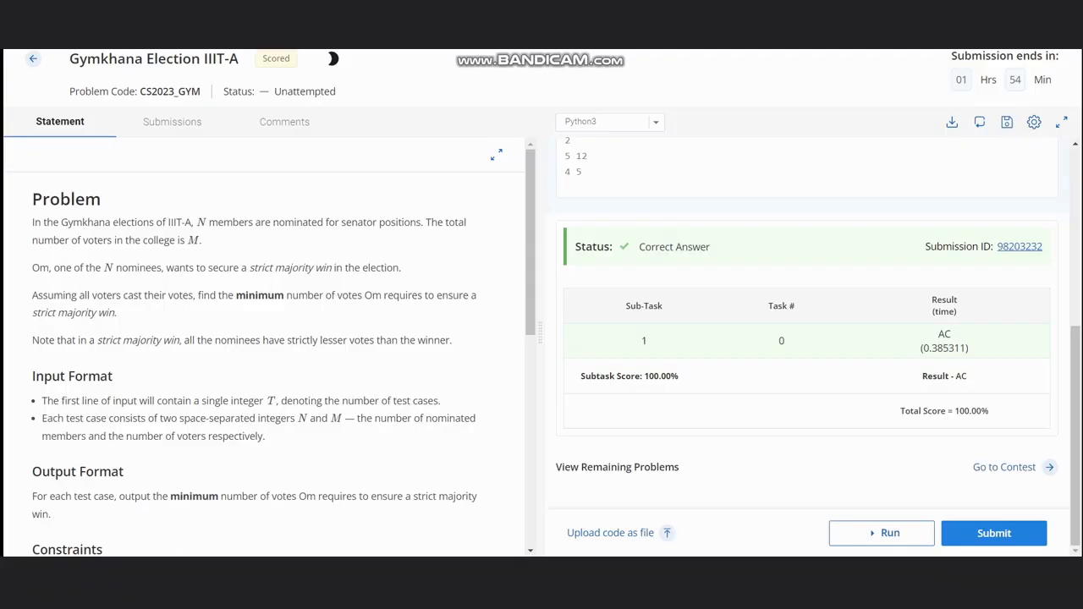
Step: Highlight the opening sentence about N members nominated in the Gymkhana senator elections
{"action": "double_click", "coordinate": [153, 59]}
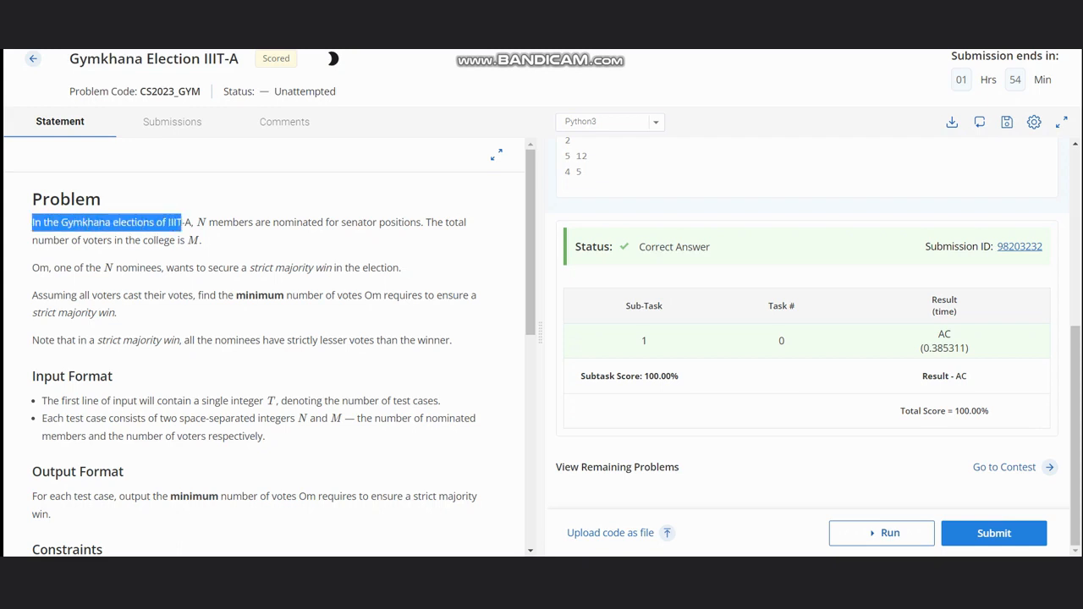
{"action": "left_click_drag", "start_coordinate": [170, 221], "coordinate": [272, 221]}
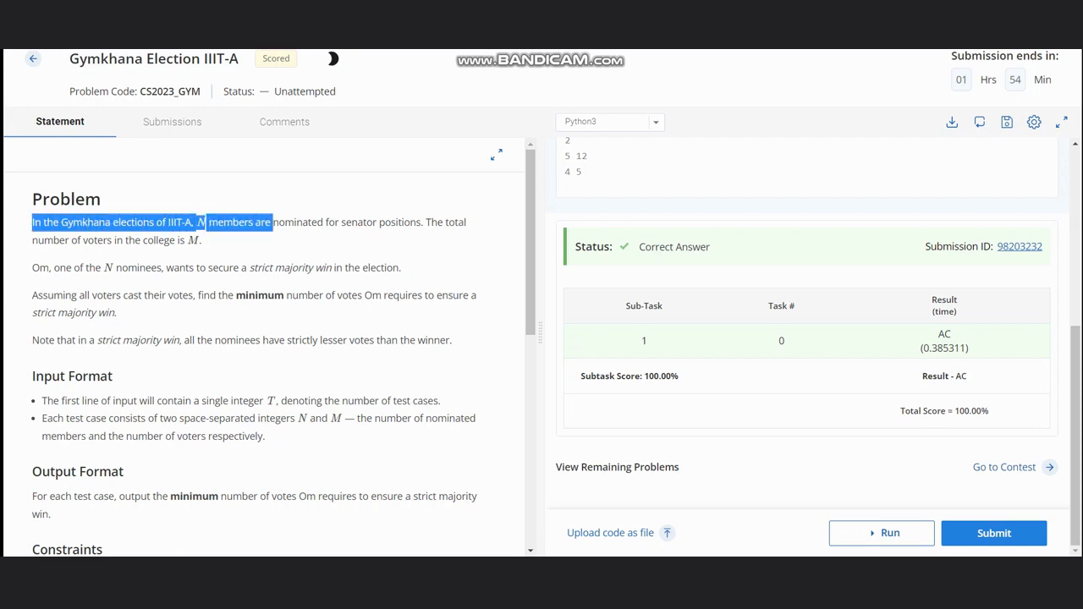
{"action": "left_click_drag", "start_coordinate": [273, 221], "coordinate": [420, 221]}
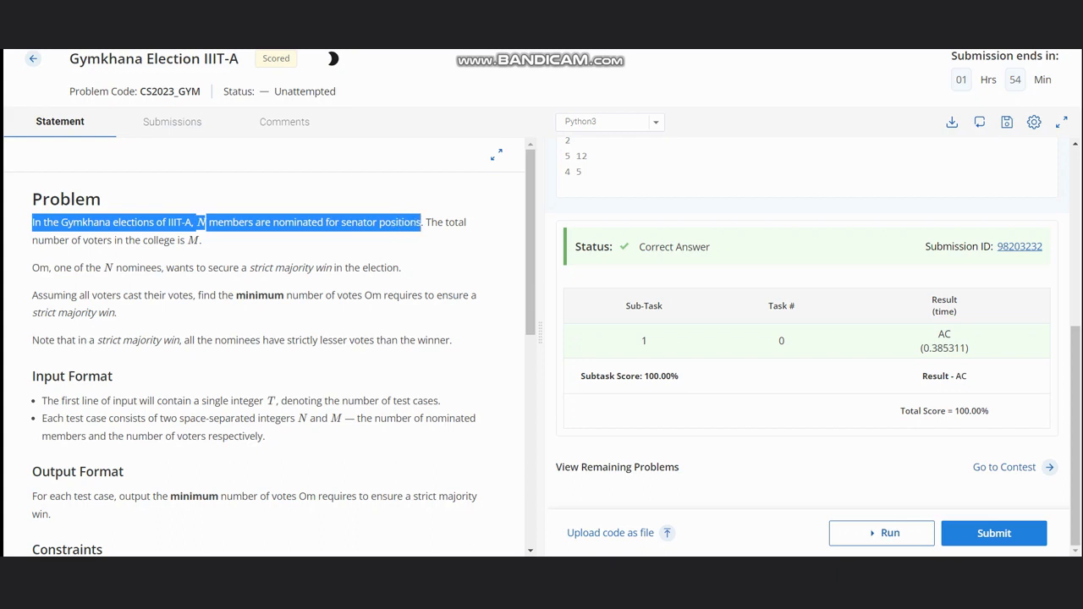
{"action": "left_click_drag", "start_coordinate": [423, 221], "coordinate": [193, 239]}
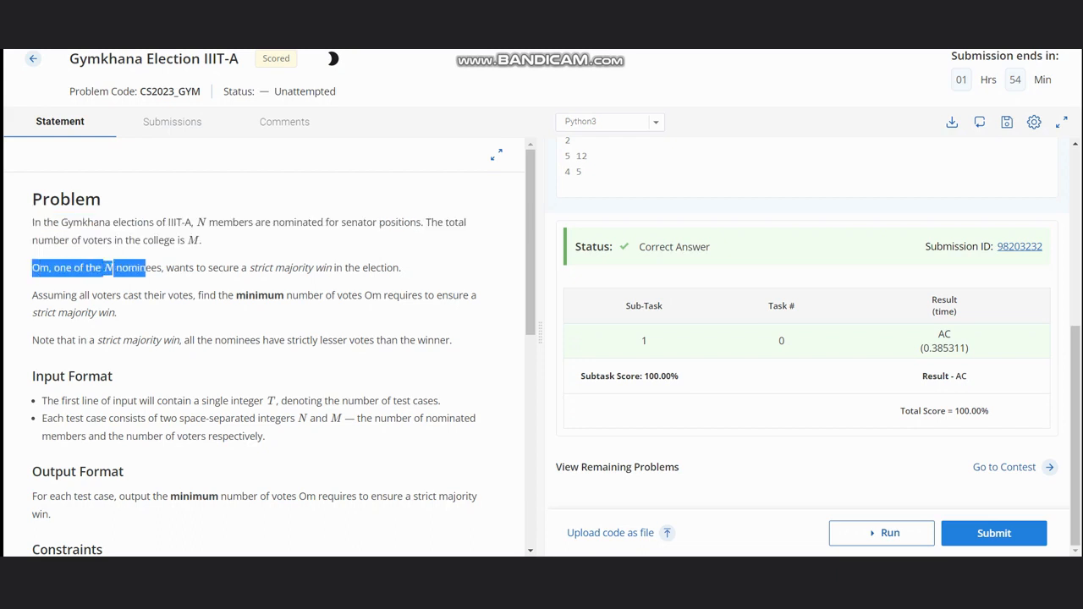
Step: Highlight Om's strict-majority goal and the request for the minimum number of votes
{"action": "left_click_drag", "start_coordinate": [145, 267], "coordinate": [320, 268]}
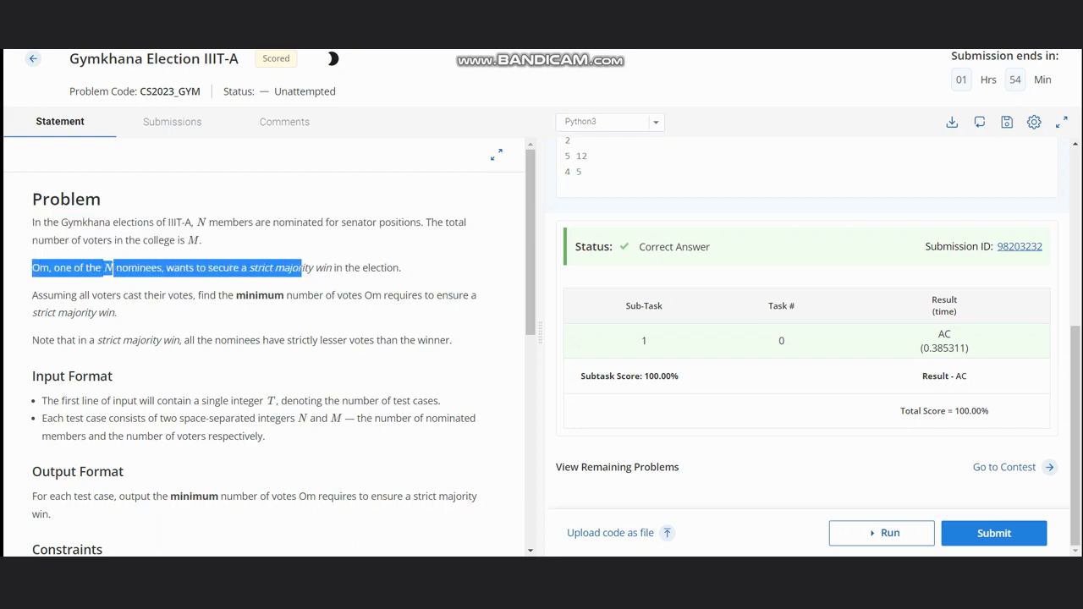
{"action": "left_click_drag", "start_coordinate": [300, 267], "coordinate": [403, 268]}
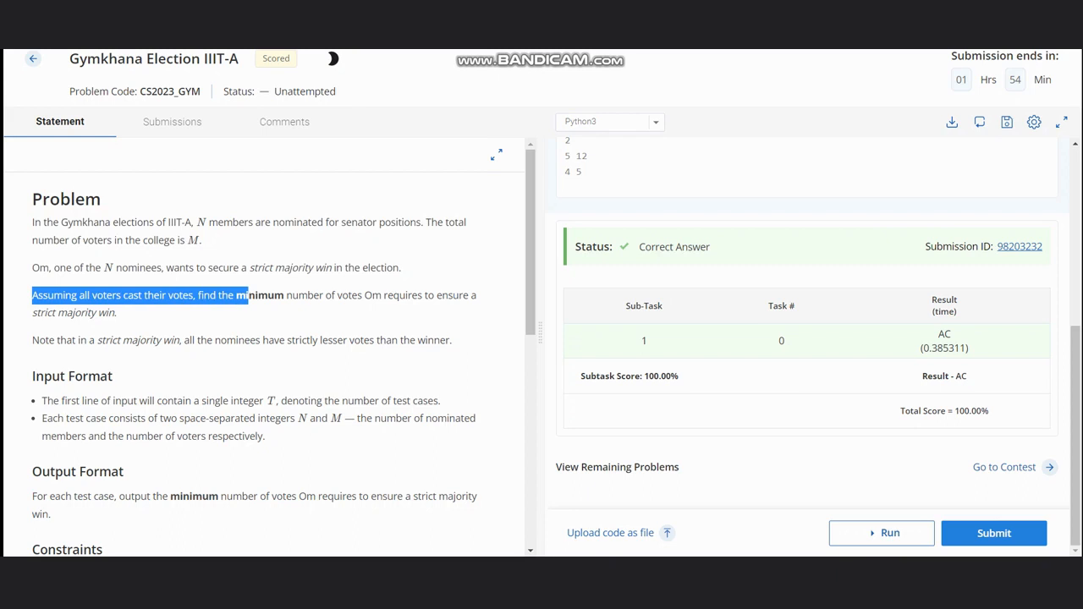
{"action": "left_click_drag", "start_coordinate": [240, 295], "coordinate": [118, 312]}
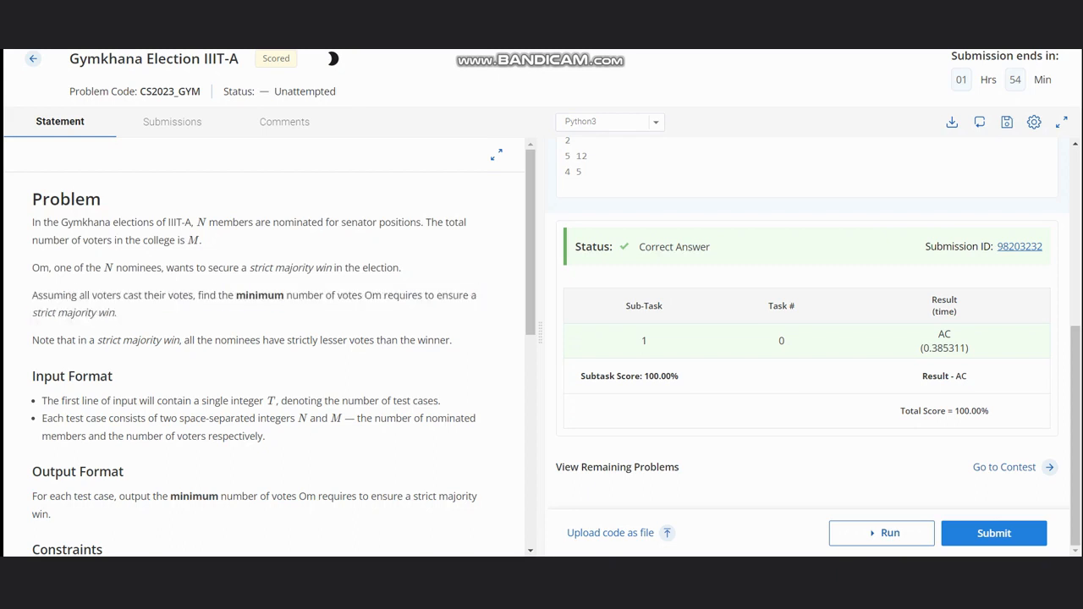
{"action": "scroll", "scroll_direction": "down", "scroll_amount": 3}
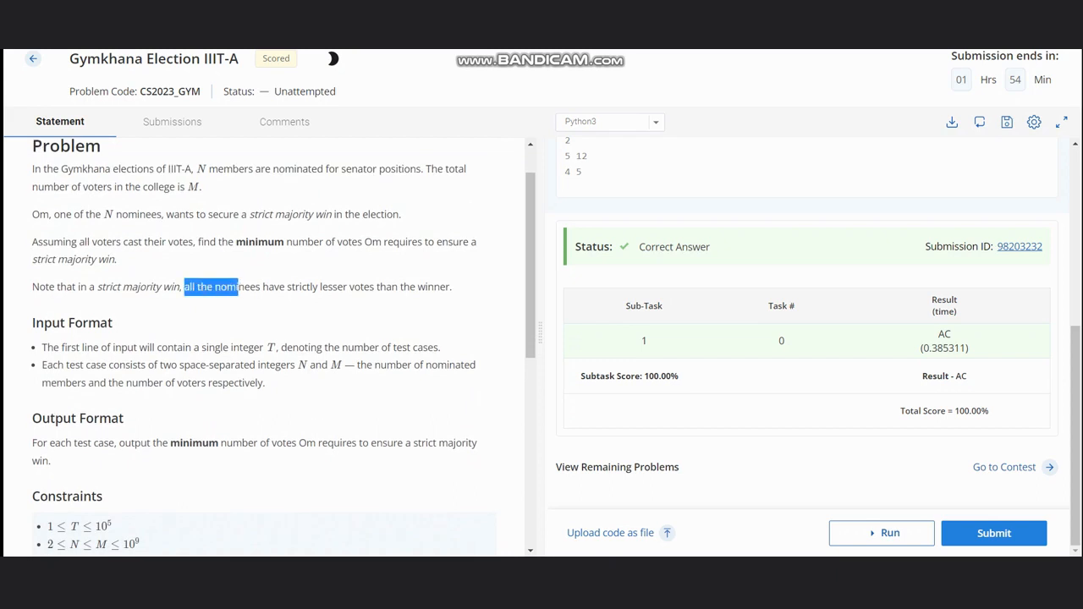
Step: Highlight the other nominees, the N and M input values, and the output format
{"action": "left_click_drag", "start_coordinate": [184, 286], "coordinate": [452, 286]}
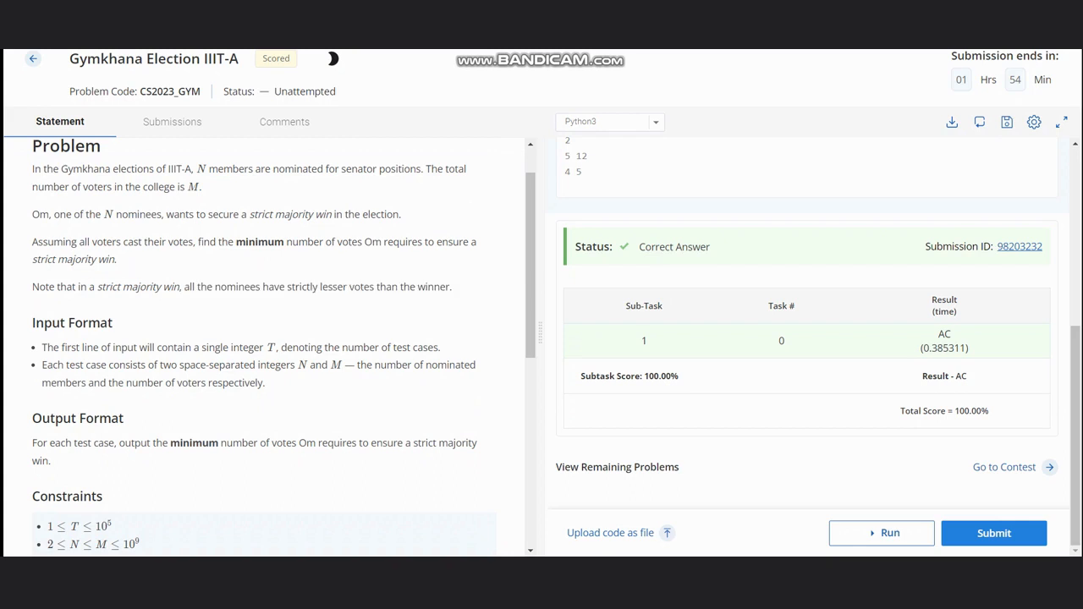
{"action": "double_click", "coordinate": [314, 365]}
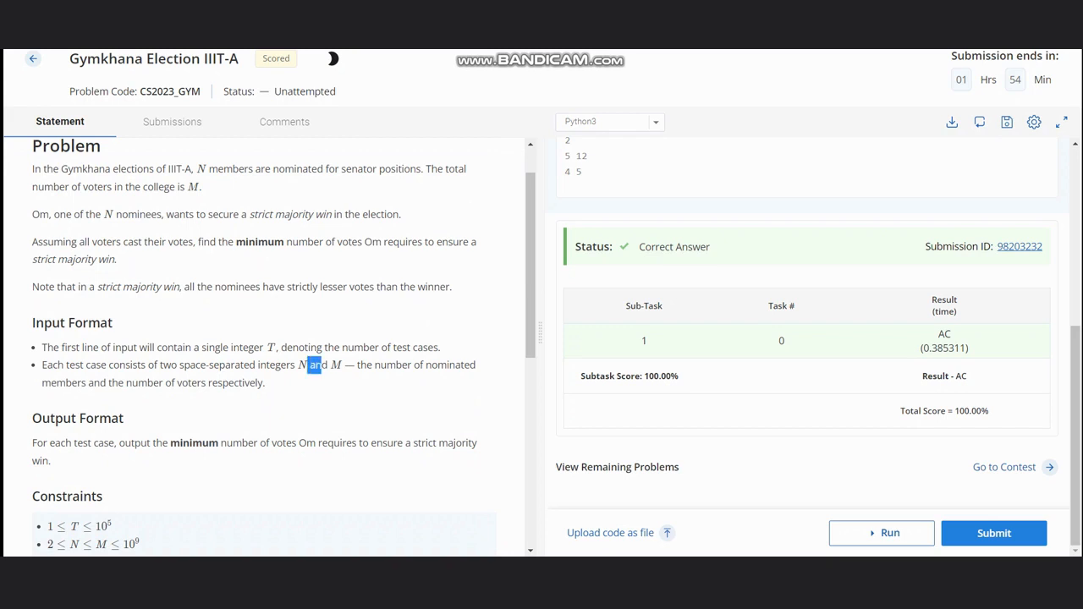
{"action": "left_click_drag", "start_coordinate": [306, 365], "coordinate": [265, 383]}
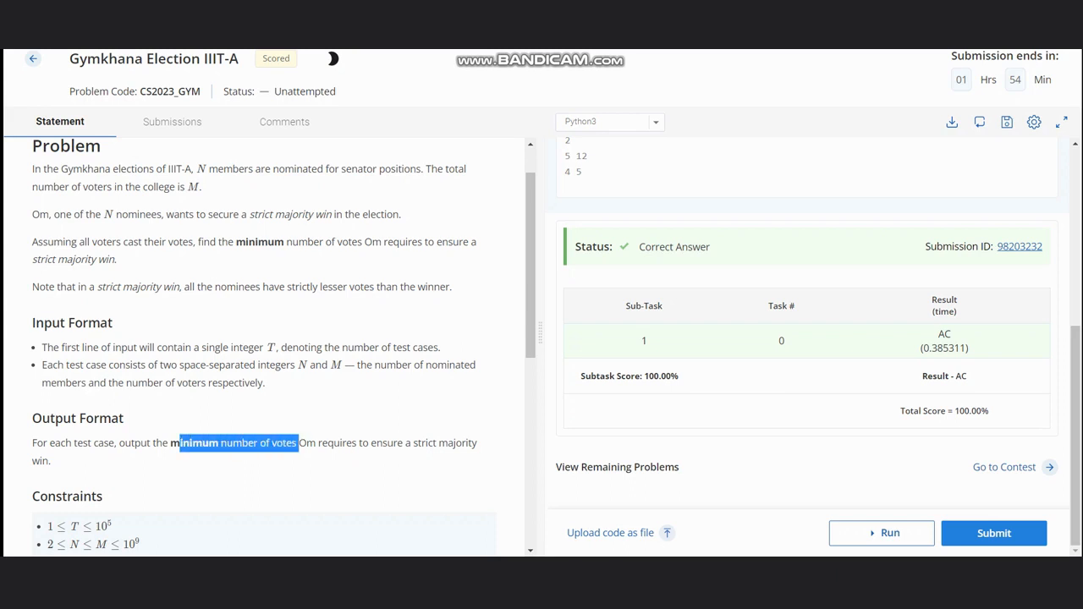
{"action": "left_click_drag", "start_coordinate": [299, 442], "coordinate": [51, 460]}
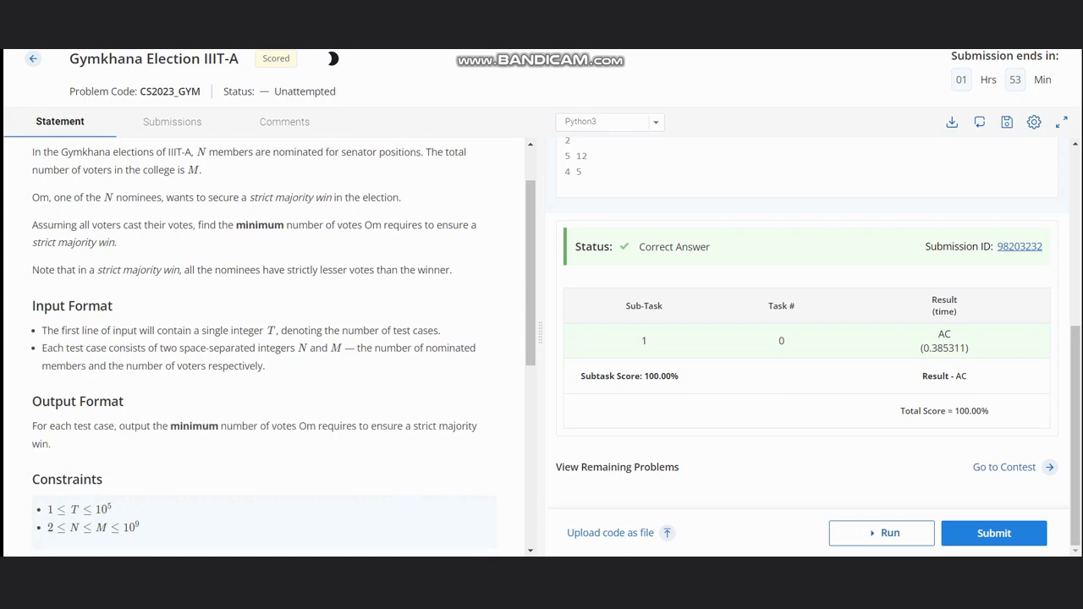
Step: Scroll down past Constraints to the Sample 1 table and its explanation
{"action": "scroll", "scroll_direction": "down", "scroll_amount": 3}
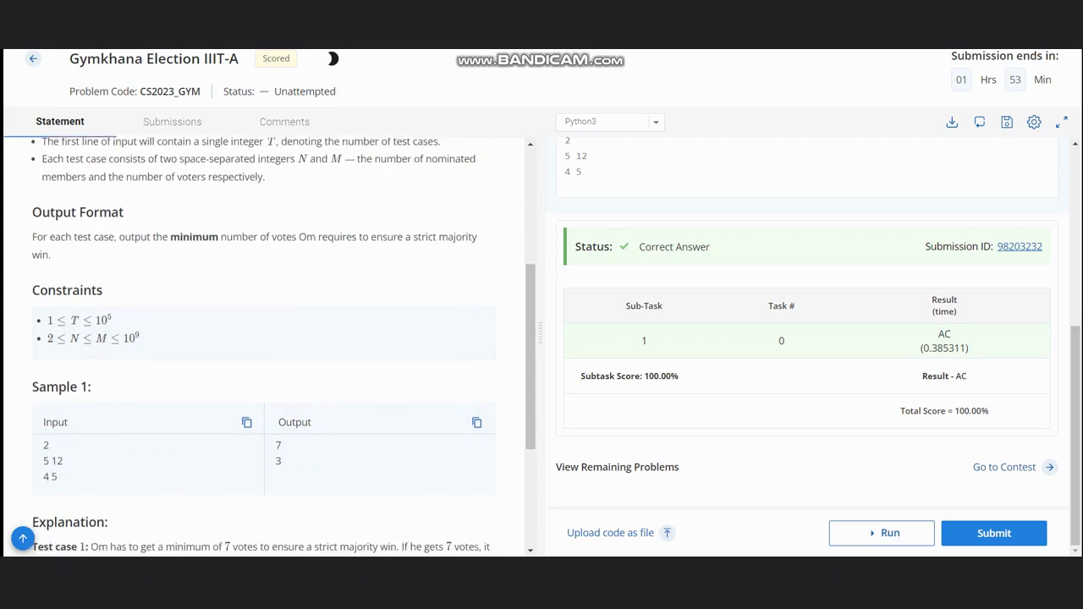
{"action": "scroll", "scroll_direction": "down", "scroll_amount": 3}
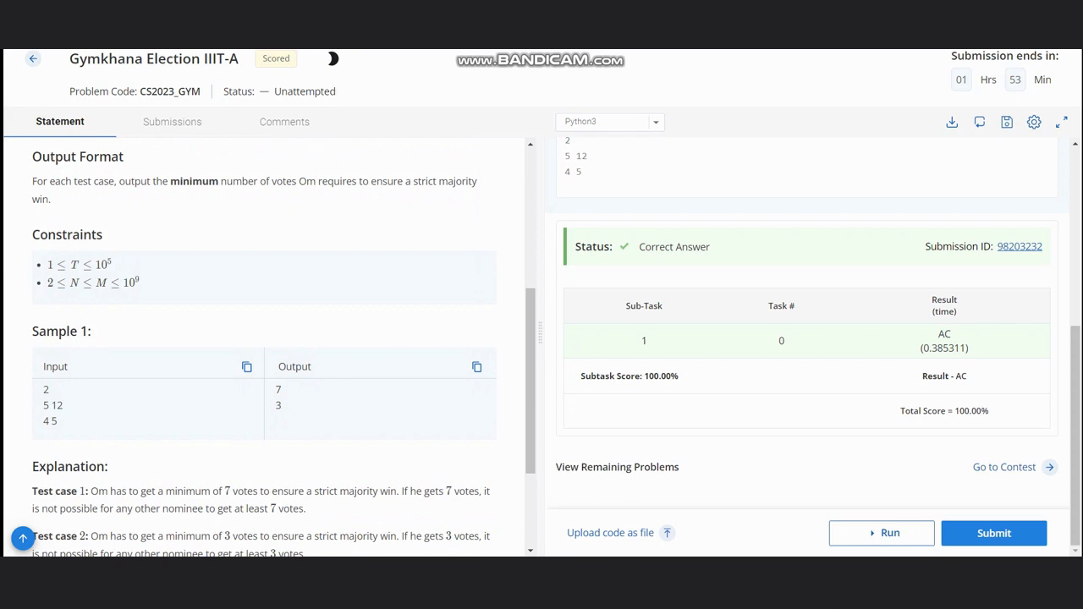
{"action": "double_click", "coordinate": [244, 490]}
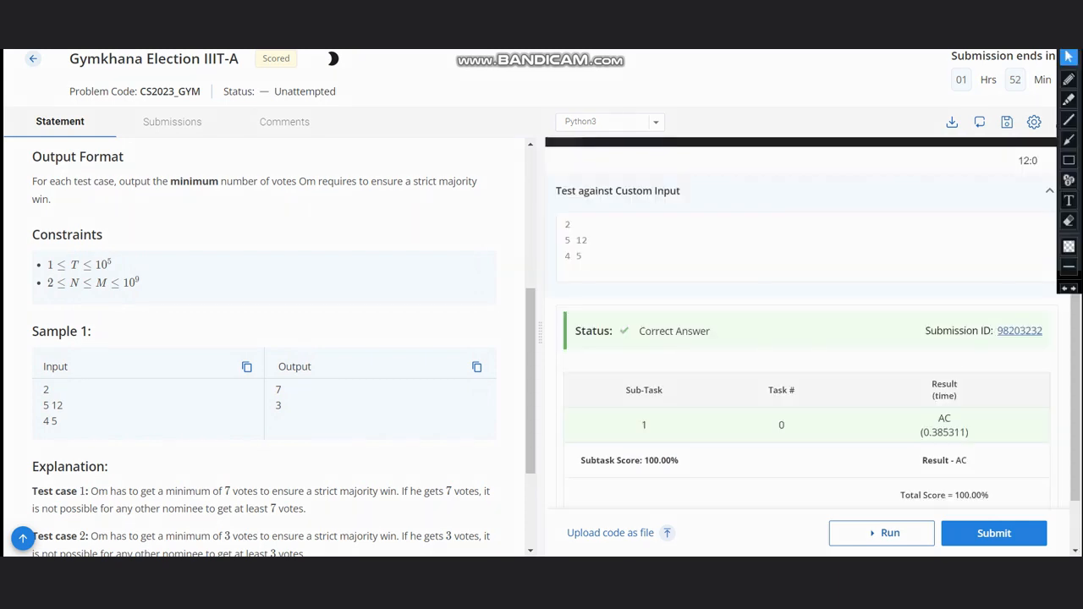
Step: Scroll the statement up and back down to the Sample 1 test cases
{"action": "scroll", "scroll_direction": "up", "scroll_amount": 3}
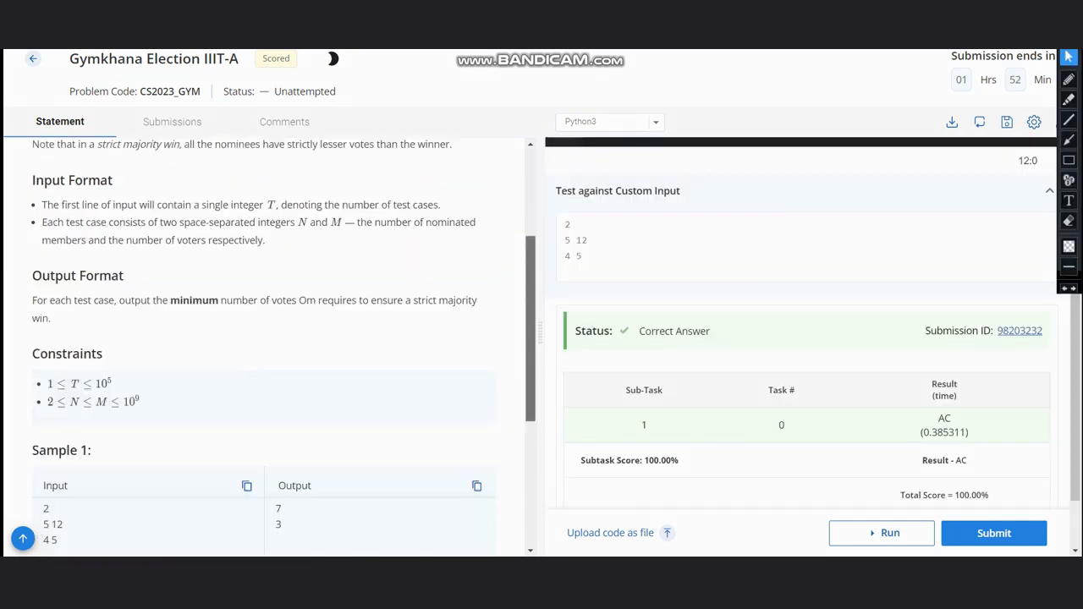
{"action": "scroll", "scroll_direction": "up", "scroll_amount": 3}
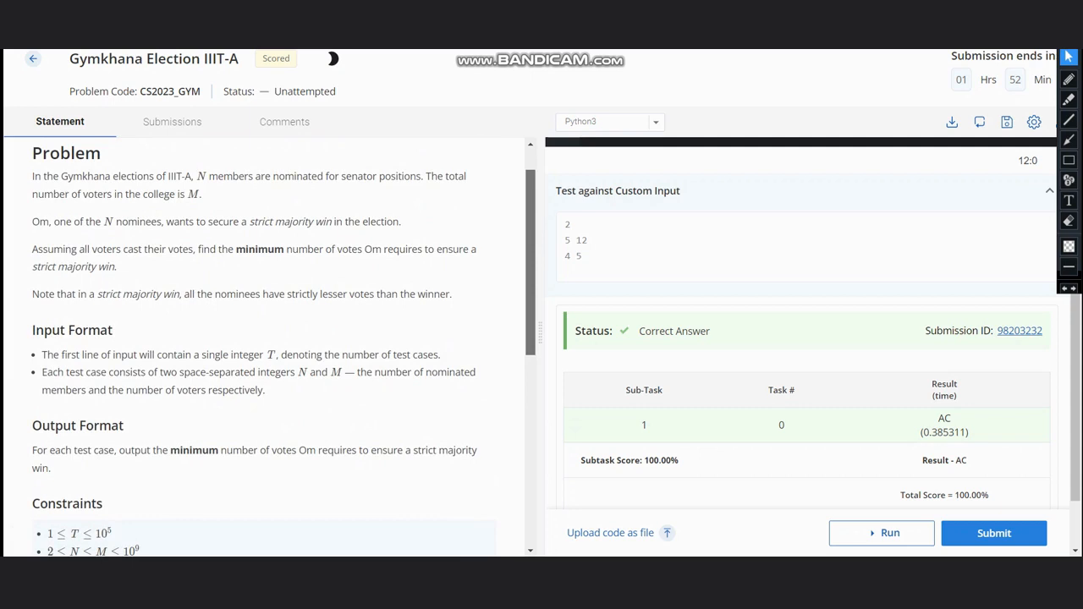
{"action": "scroll", "scroll_direction": "down", "scroll_amount": 3}
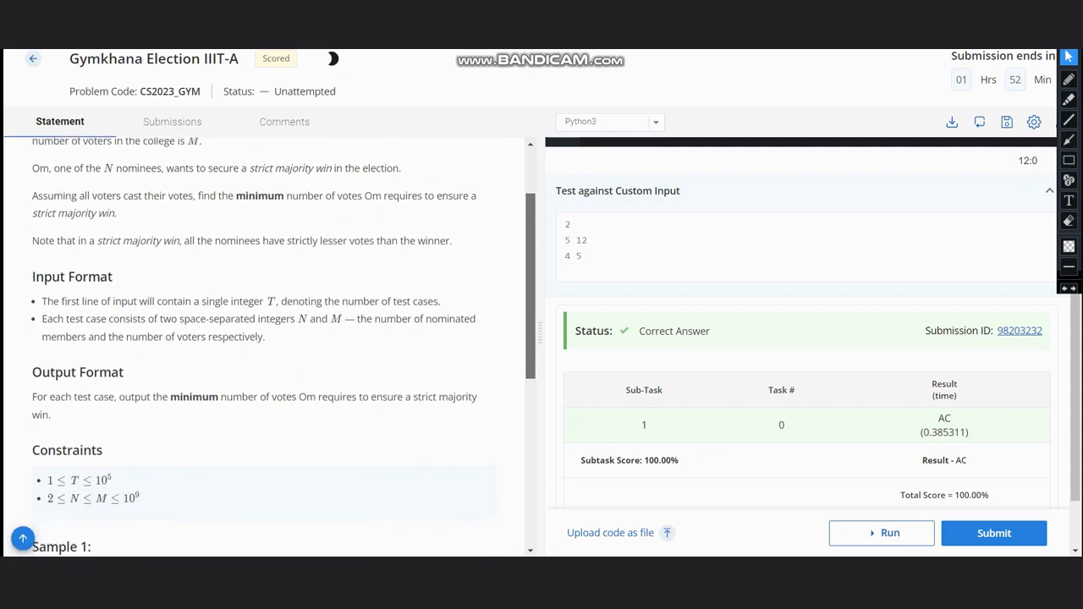
{"action": "scroll", "scroll_direction": "down", "scroll_amount": 3}
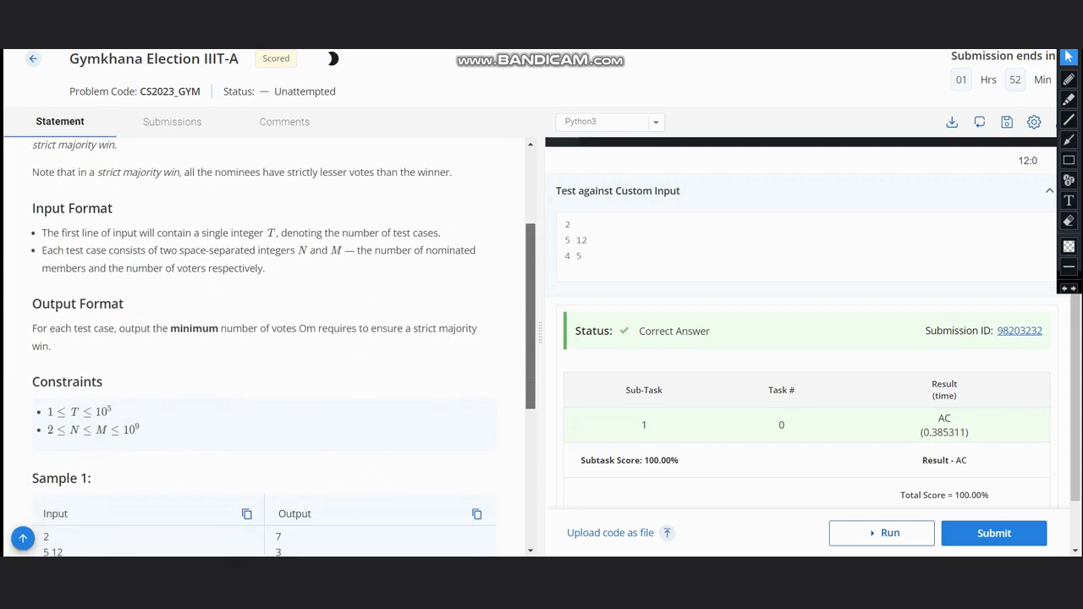
{"action": "scroll", "scroll_direction": "down", "scroll_amount": 3}
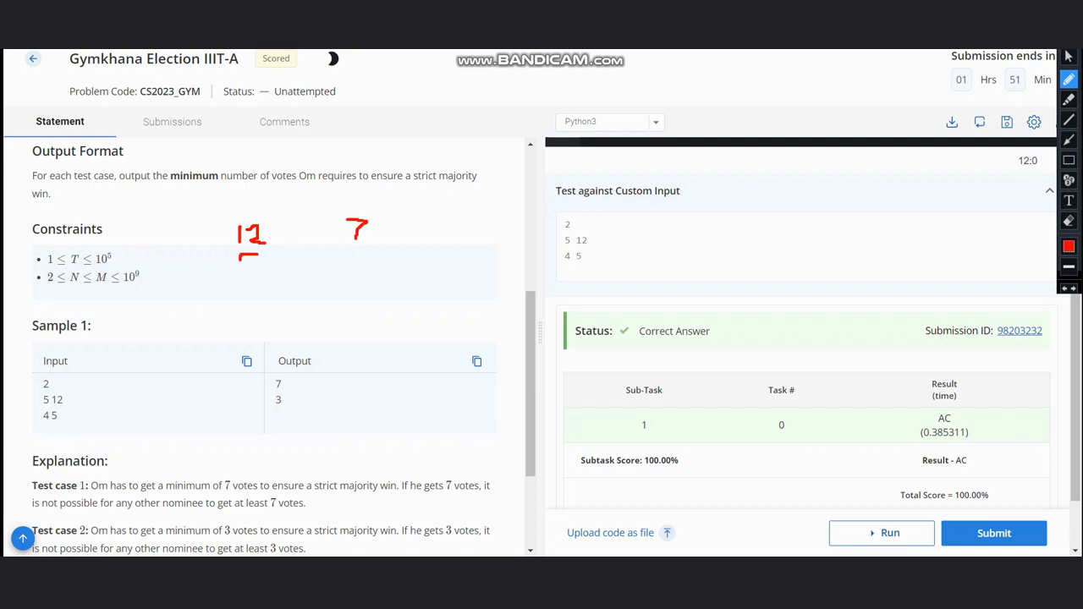
Step: In red, write 5 under 12, 3 under 7, and 12/2 + 1 above the sample table
{"action": "left_click_drag", "start_coordinate": [245, 258], "coordinate": [249, 279]}
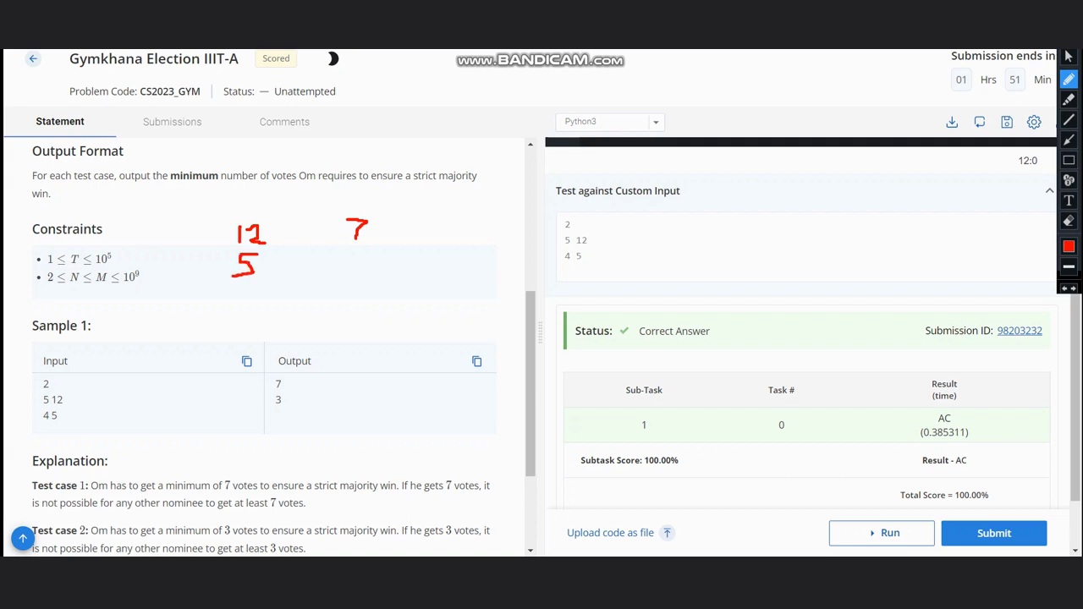
{"action": "left_click_drag", "start_coordinate": [359, 253], "coordinate": [351, 272]}
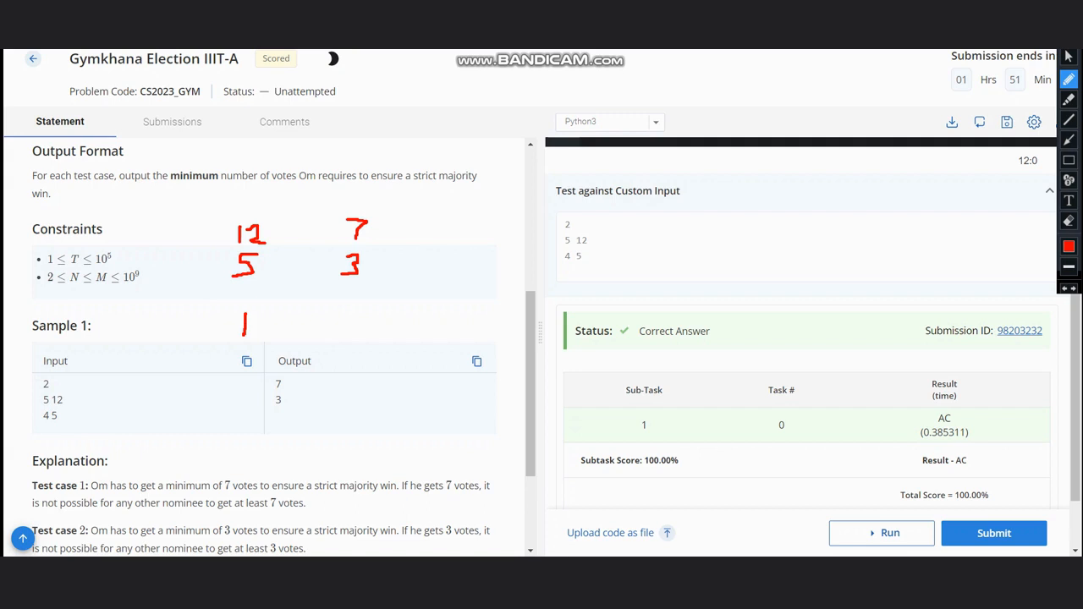
{"action": "left_click_drag", "start_coordinate": [254, 317], "coordinate": [266, 330]}
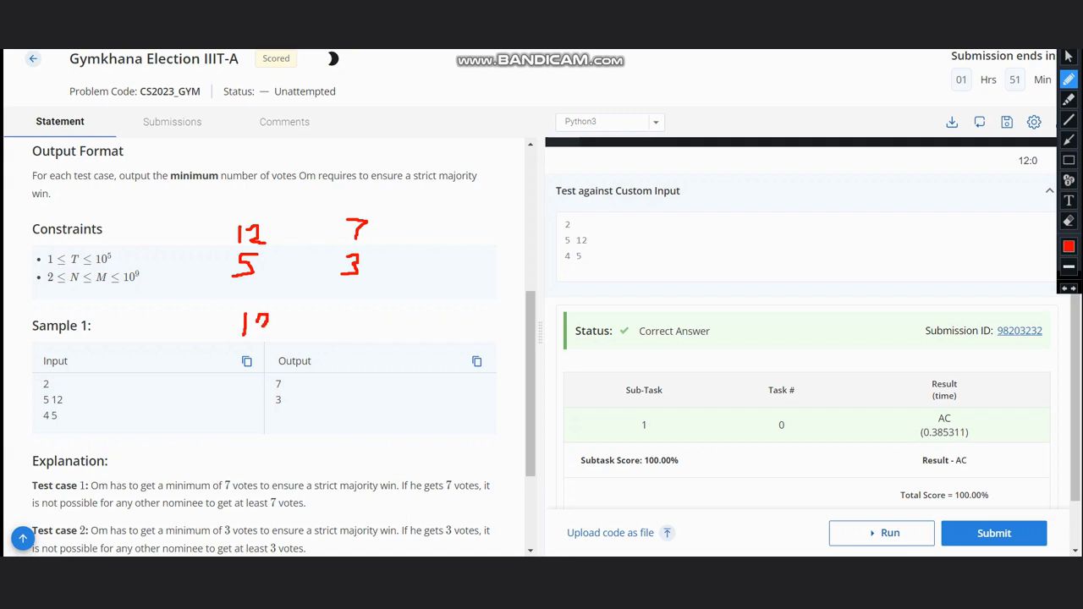
{"action": "left_click_drag", "start_coordinate": [250, 325], "coordinate": [266, 325]}
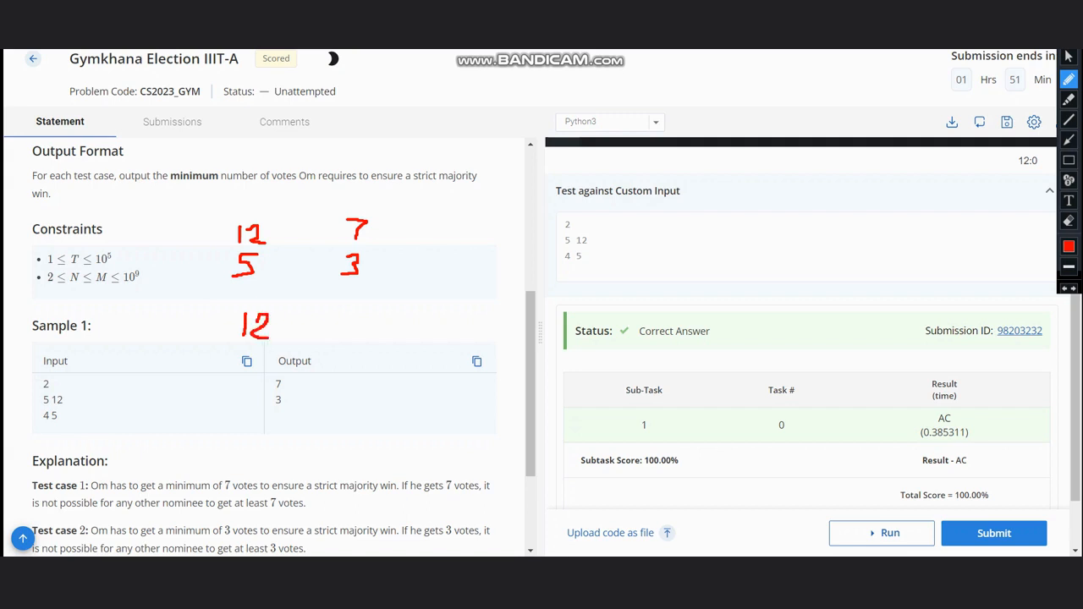
{"action": "left_click_drag", "start_coordinate": [275, 342], "coordinate": [292, 317]}
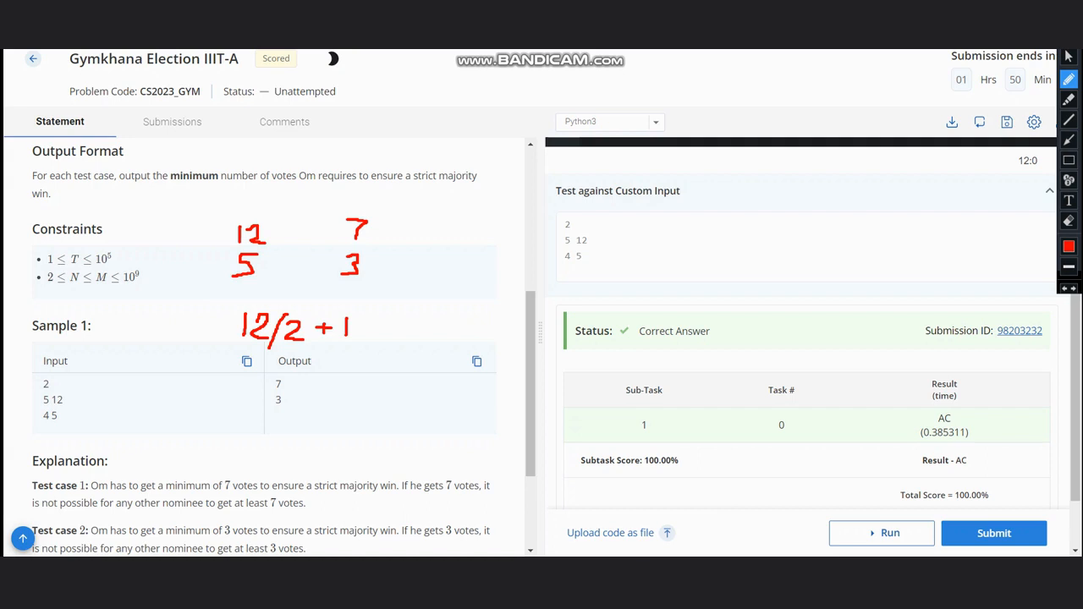
Step: Write 5/2+1 beside 12/2 + 1 and tick the sample outputs 7 and 3
{"action": "left_click_drag", "start_coordinate": [410, 317], "coordinate": [427, 334]}
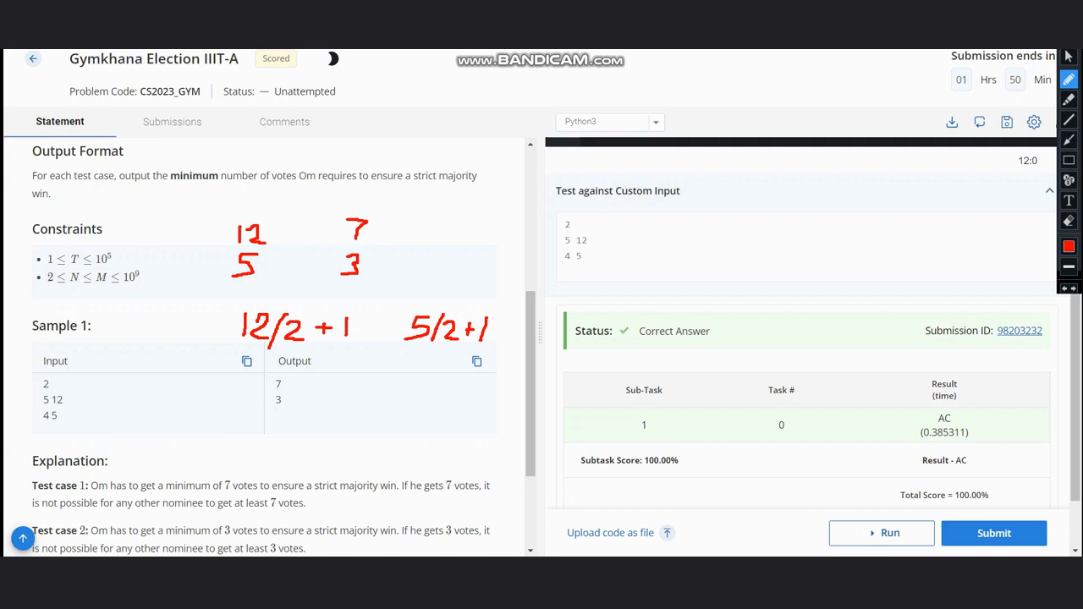
{"action": "left_click_drag", "start_coordinate": [296, 388], "coordinate": [342, 372]}
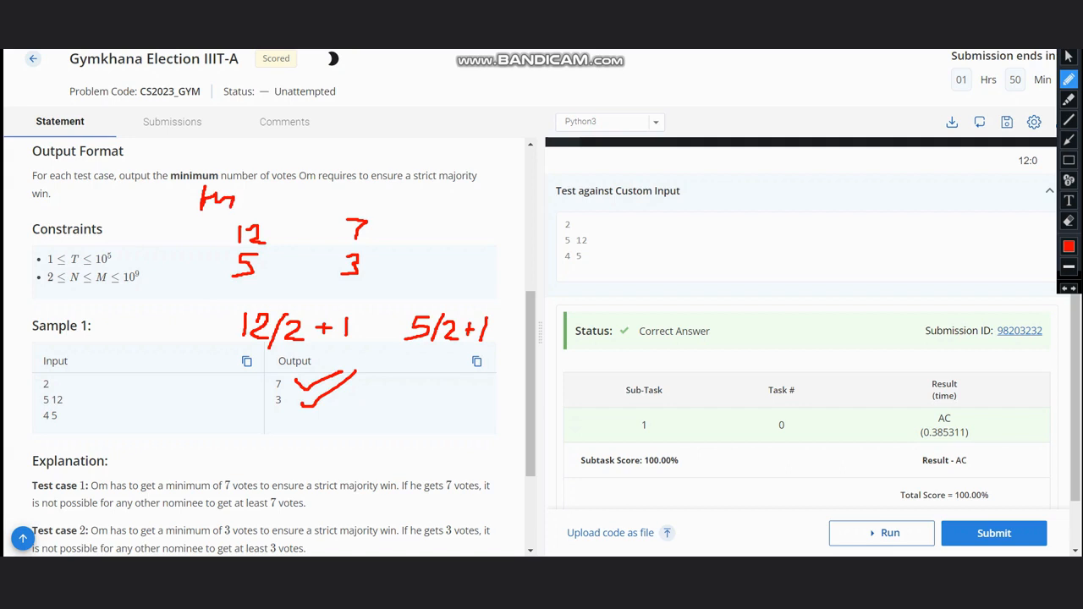
Step: Write M/2 + 1 above the 12, then jot v, m and start m/ beside the 7
{"action": "left_click_drag", "start_coordinate": [235, 215], "coordinate": [254, 190]}
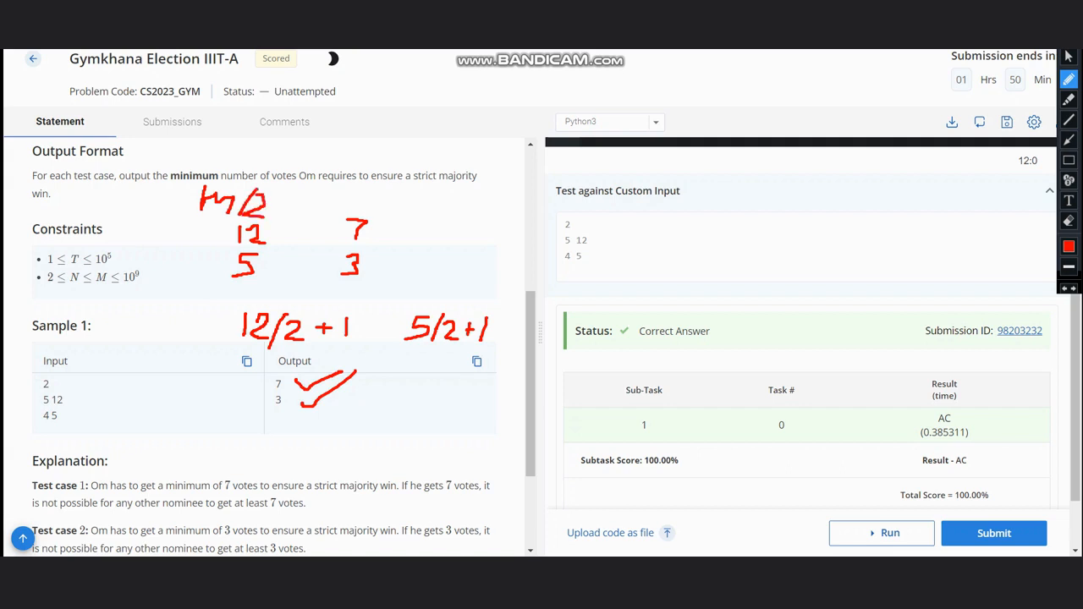
{"action": "left_click_drag", "start_coordinate": [275, 200], "coordinate": [296, 199]}
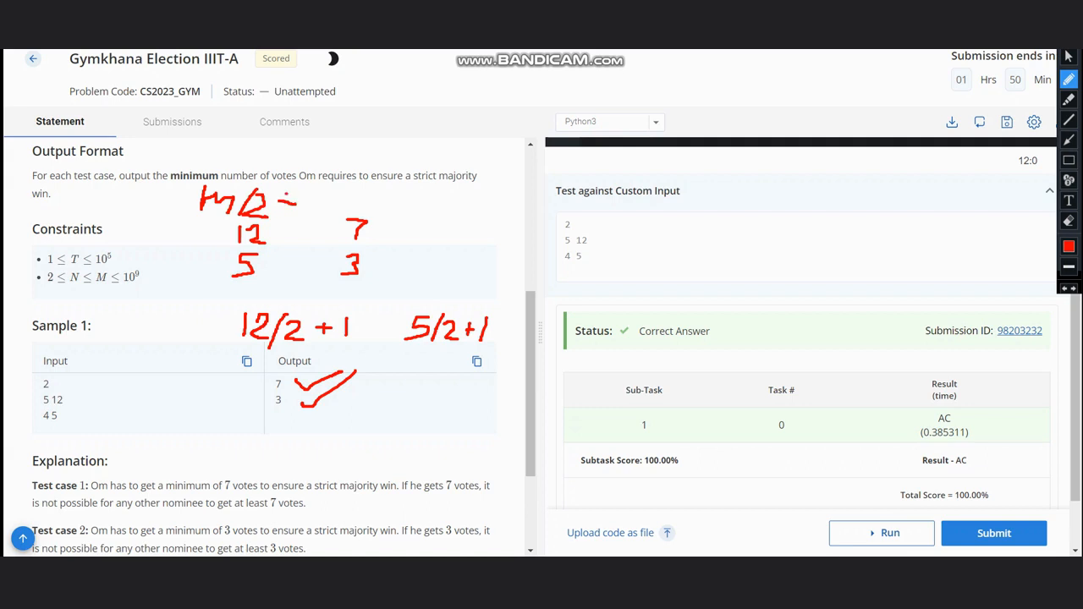
{"action": "left_click_drag", "start_coordinate": [275, 203], "coordinate": [304, 201]}
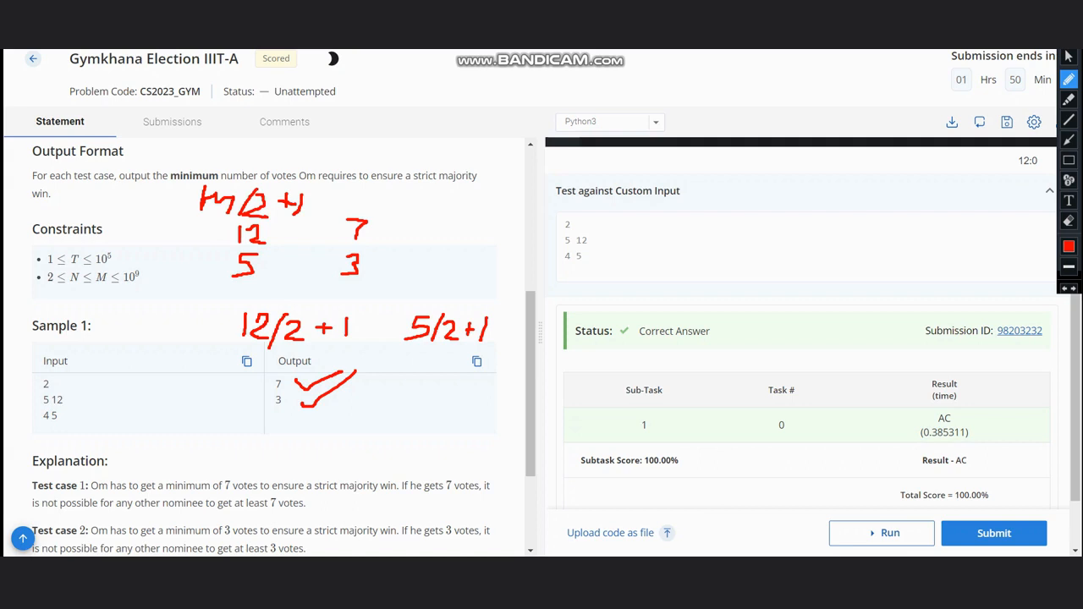
{"action": "left_click_drag", "start_coordinate": [427, 190], "coordinate": [436, 201]}
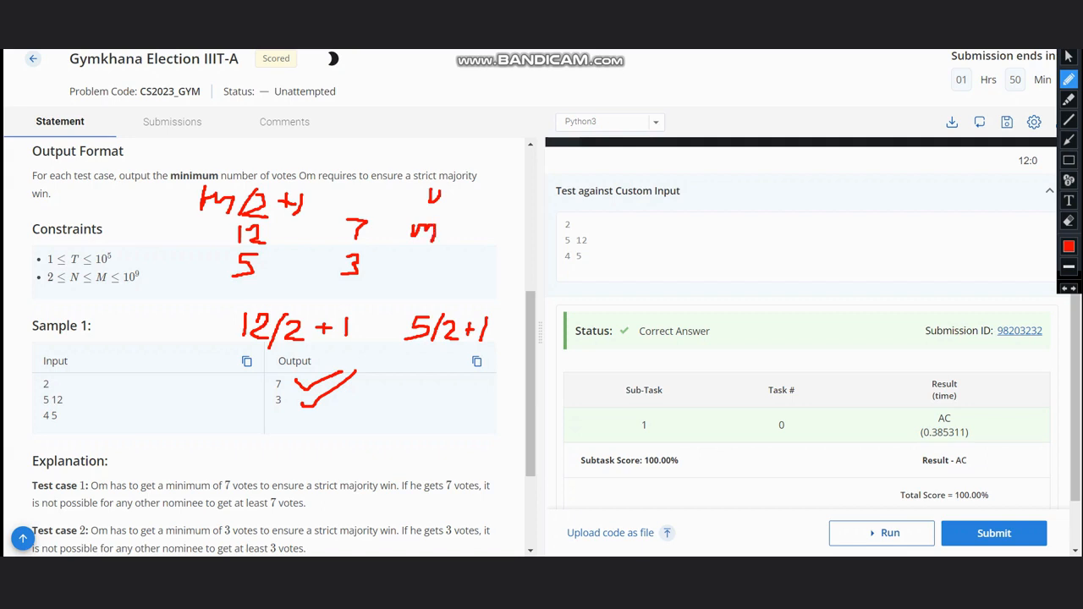
{"action": "left_click_drag", "start_coordinate": [436, 241], "coordinate": [453, 216]}
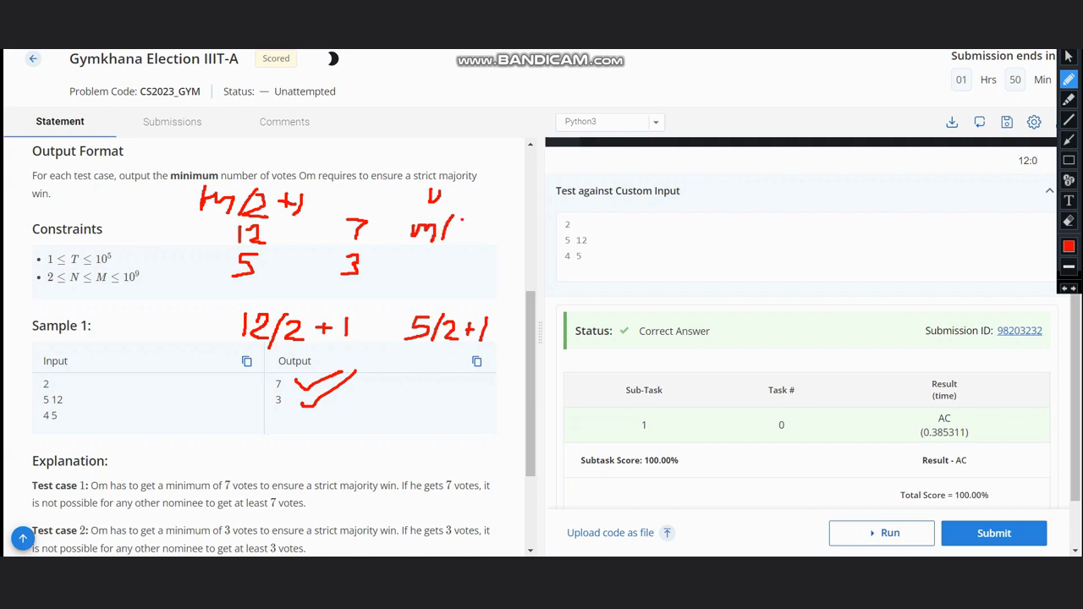